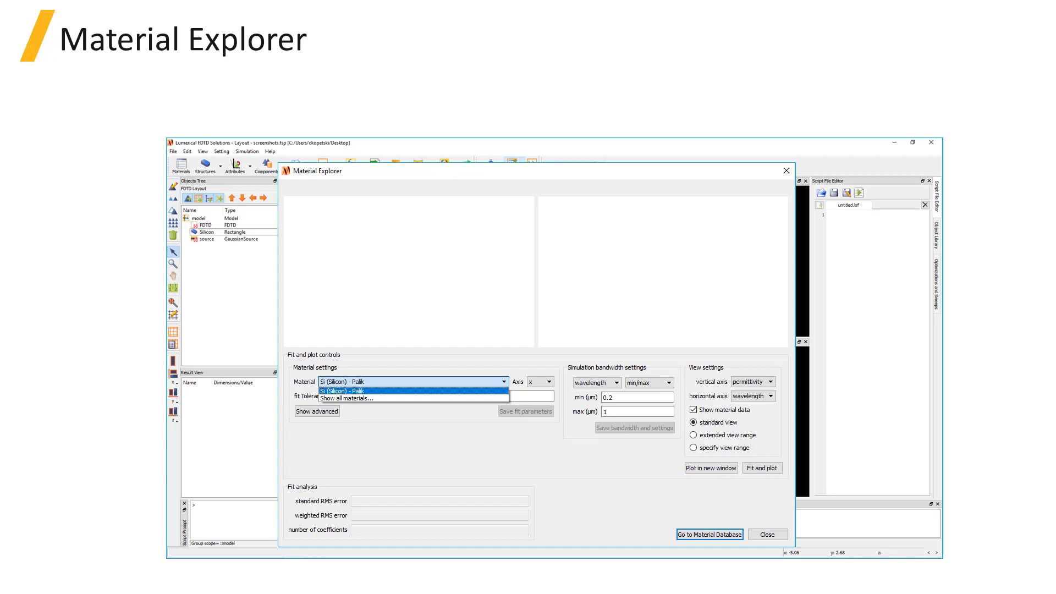
Choose Si (Silicon) - Palik as the material in Material Explorer
left_click(316, 412)
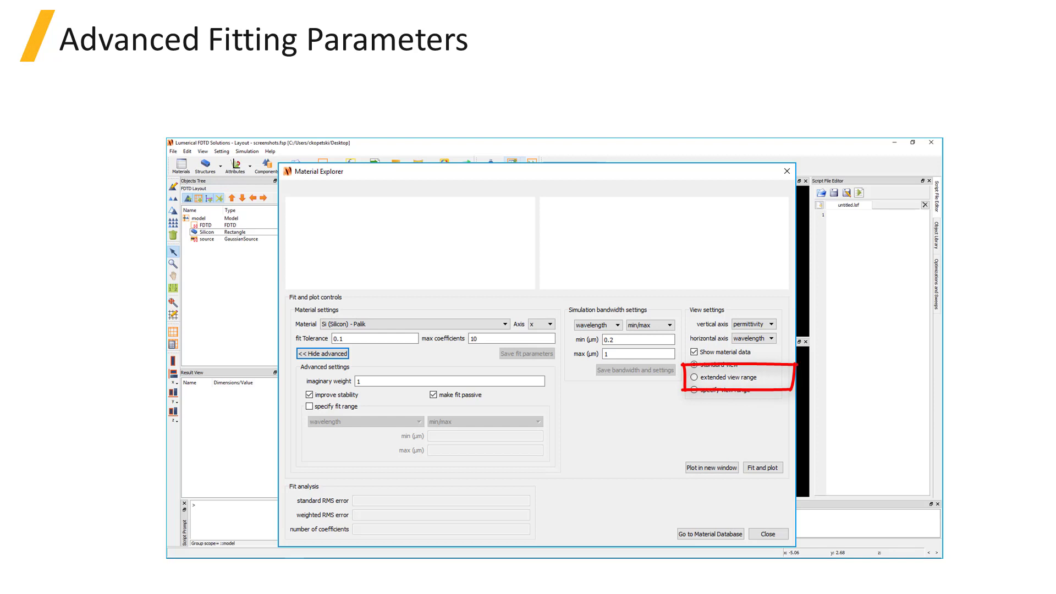
left_click(694, 364)
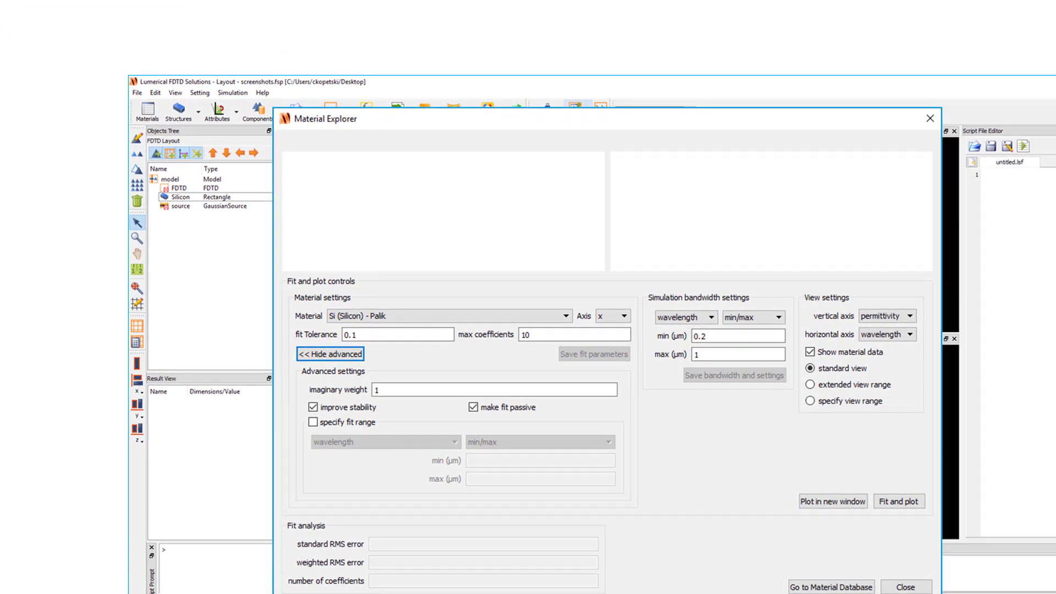
Fit Si Palik with 10 coefficients and plot real and imaginary permittivity (RMS error 0.393659)
left_click(330, 354)
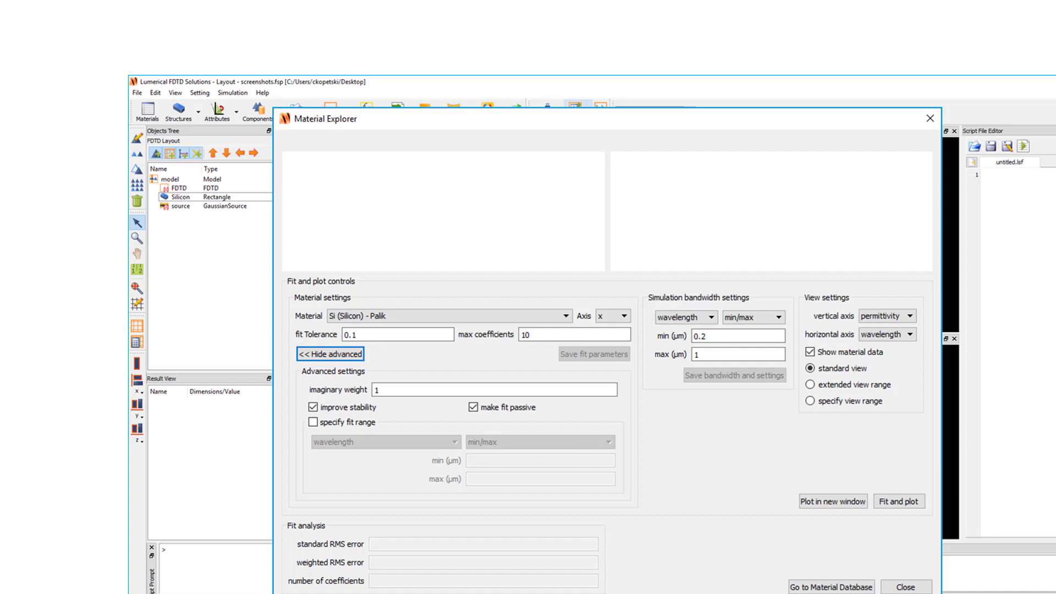
left_click(898, 501)
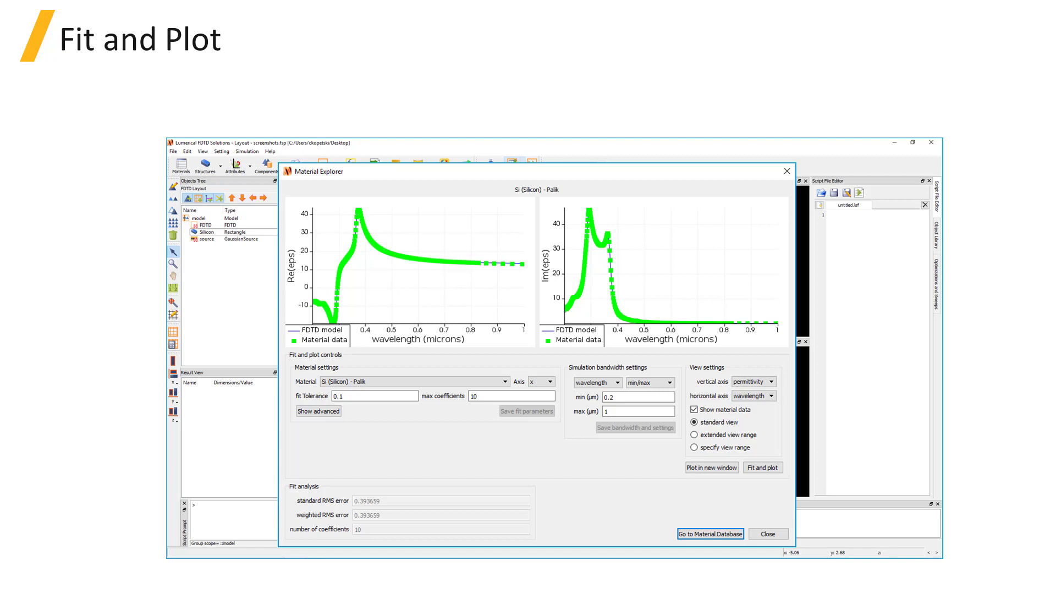
left_click_drag(290, 168, 778, 357)
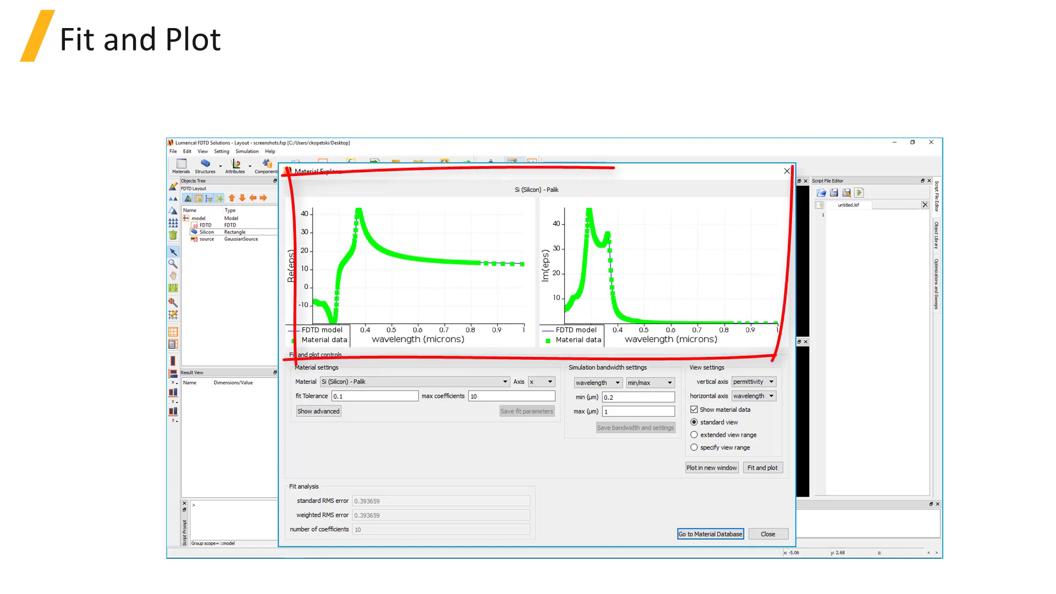